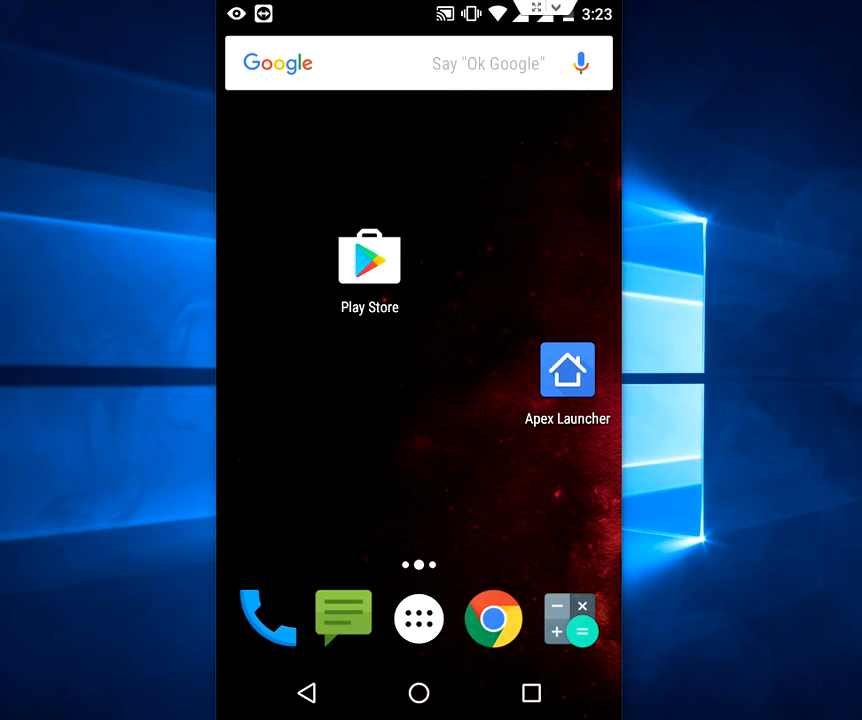
# Bring up the Apex Launcher listing in Google Play Store, shown as installed.
pyautogui.click(568, 370)
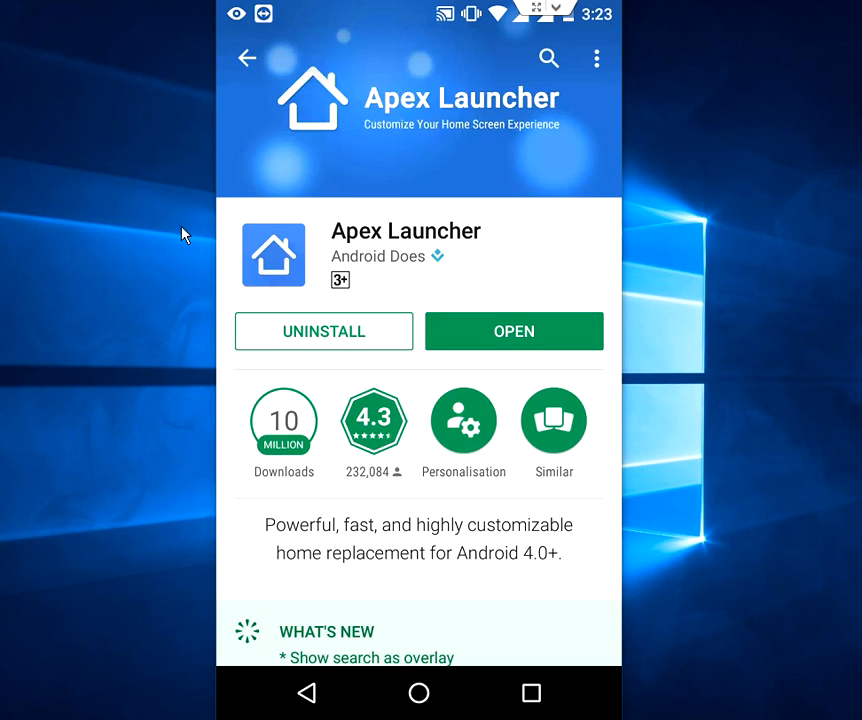
pyautogui.moveTo(336, 246)
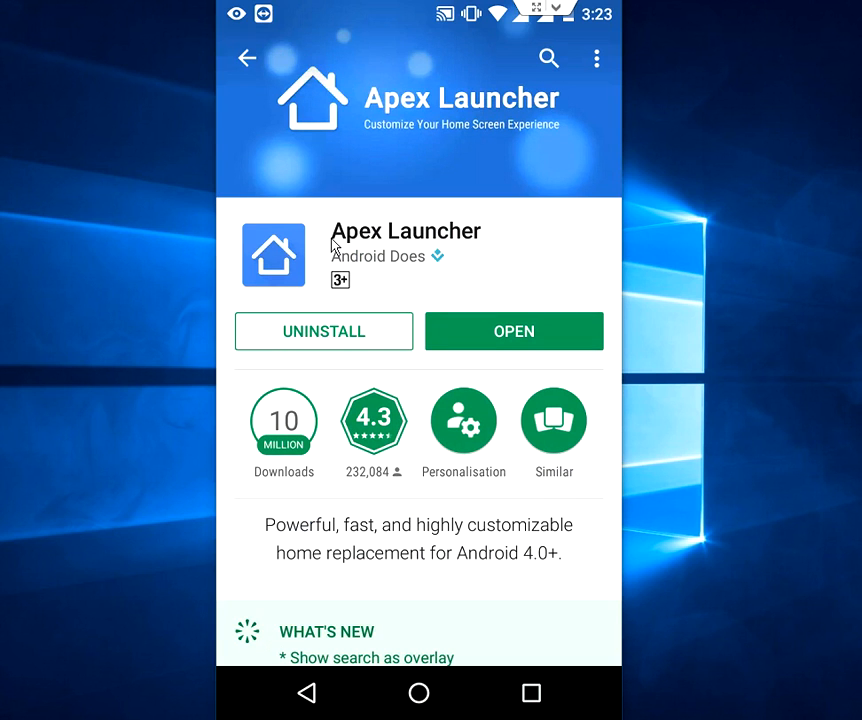
pyautogui.moveTo(478, 252)
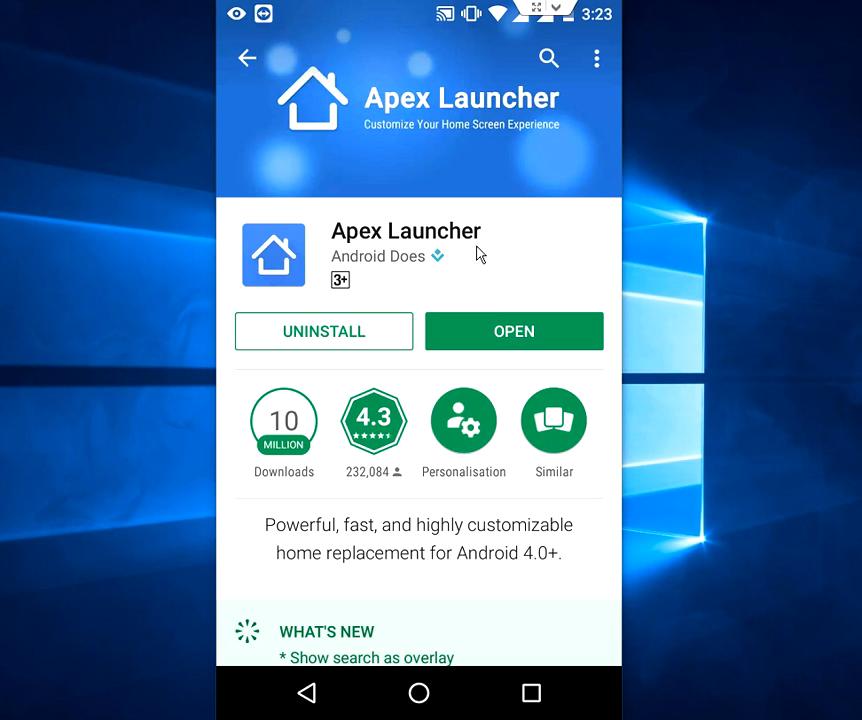
# Launch Apex Launcher from the store and choose it as the home app.
pyautogui.click(512, 332)
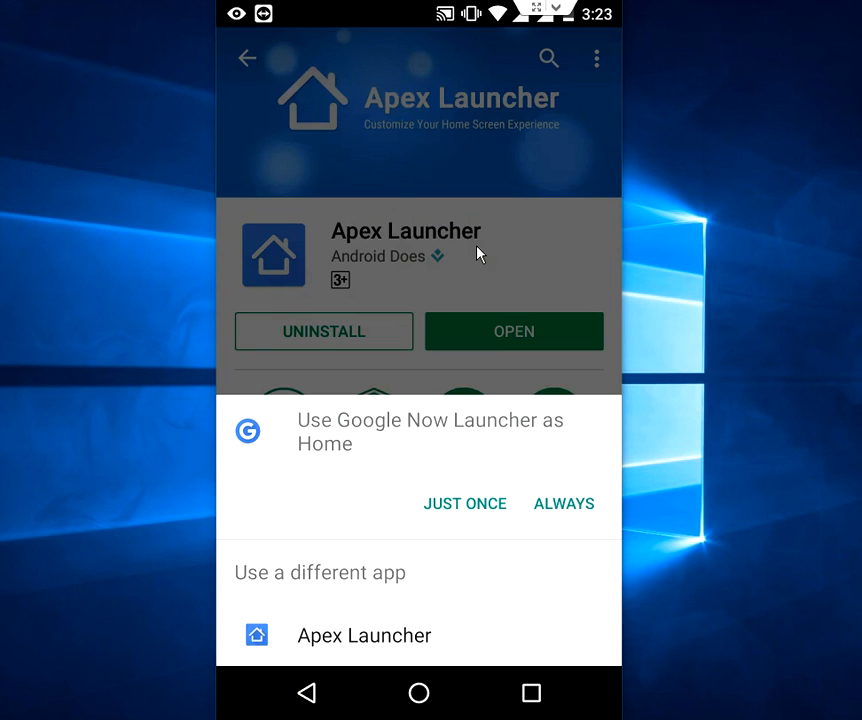
pyautogui.click(464, 504)
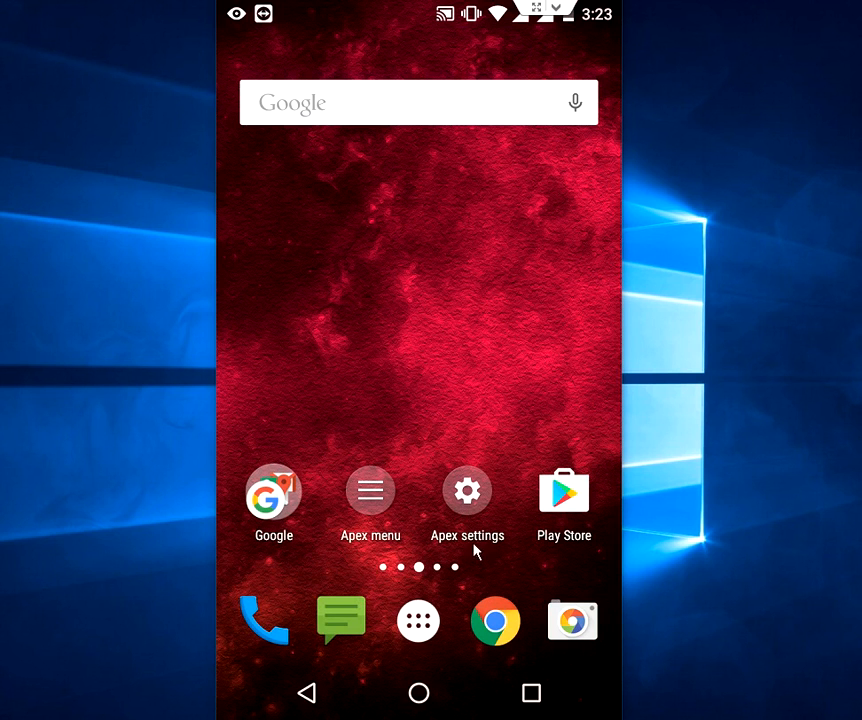
pyautogui.moveTo(542, 472)
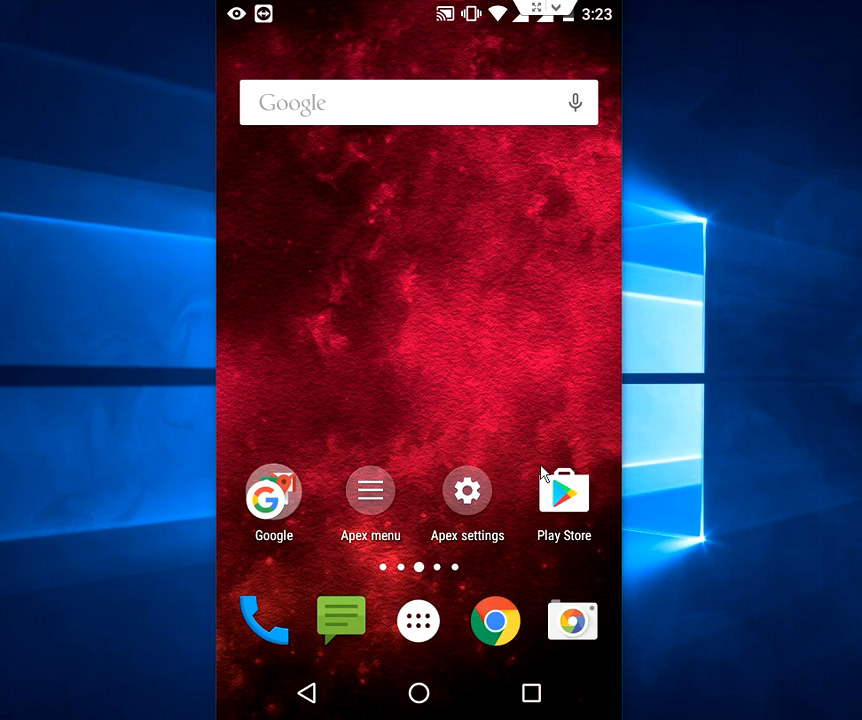
pyautogui.moveTo(452, 356)
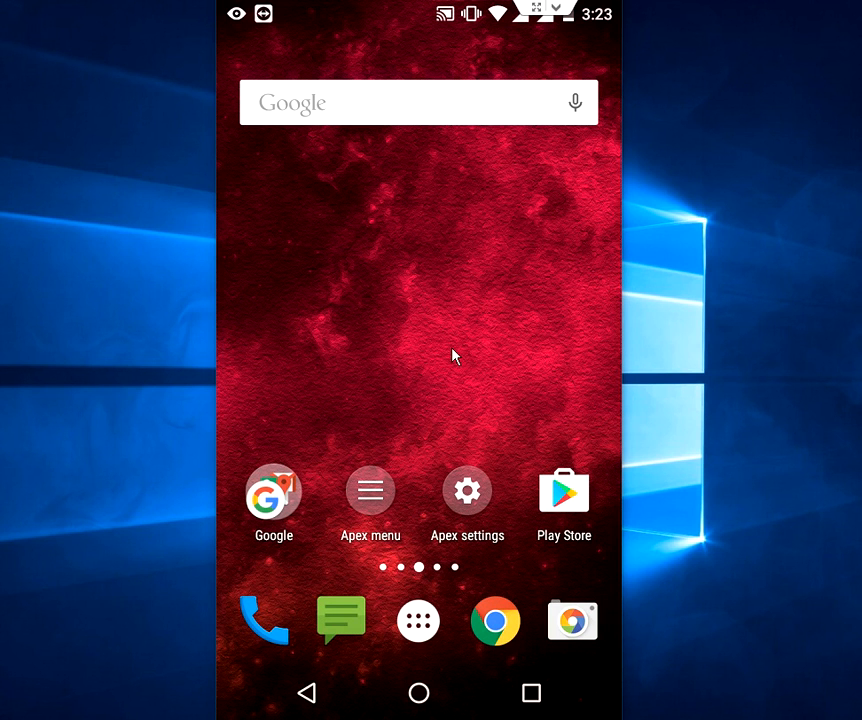
pyautogui.moveTo(464, 460)
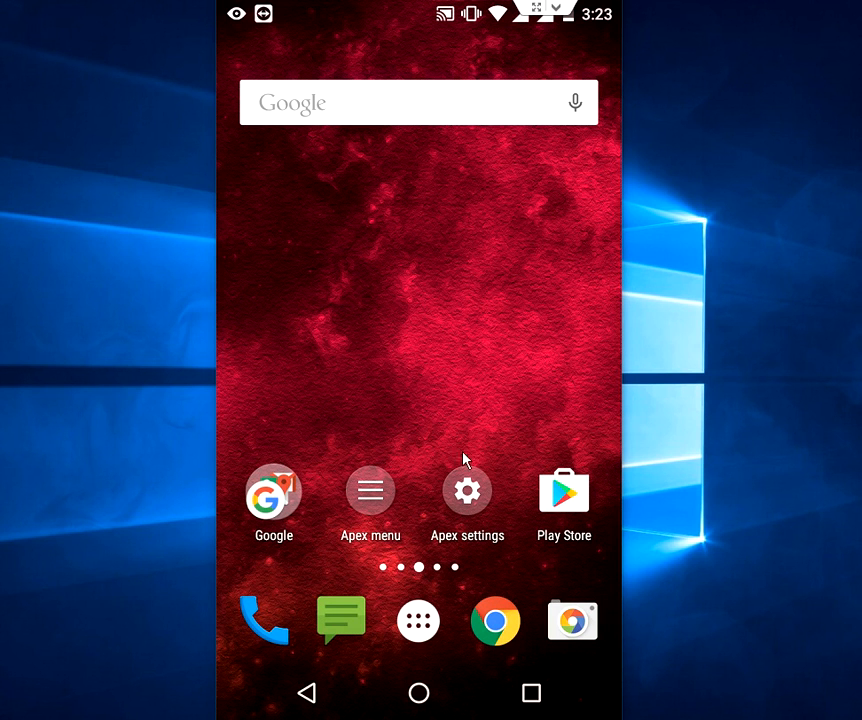
pyautogui.moveTo(470, 512)
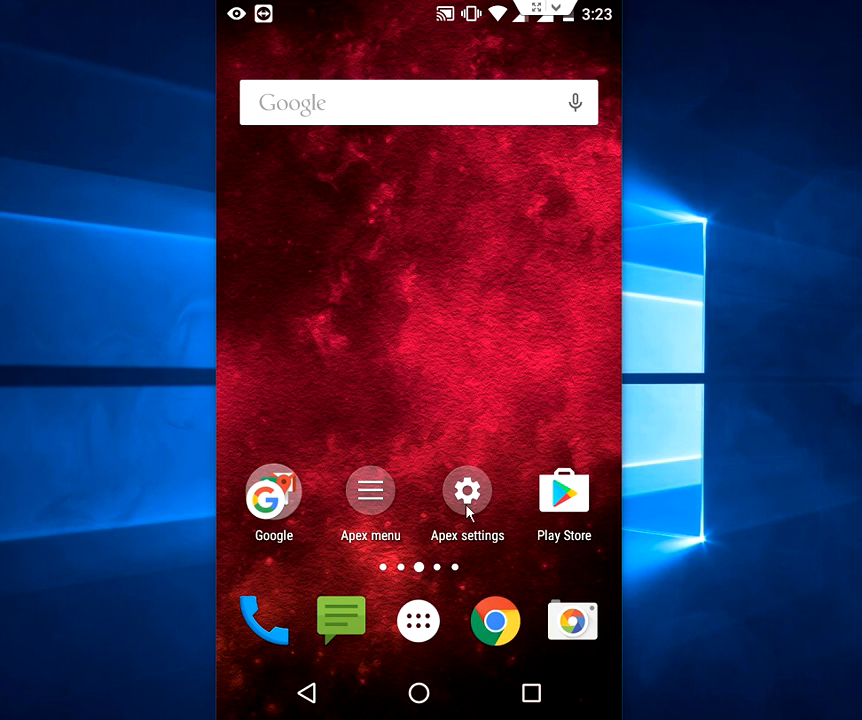
# Go into Apex settings and reach the Drawer settings page.
pyautogui.click(468, 492)
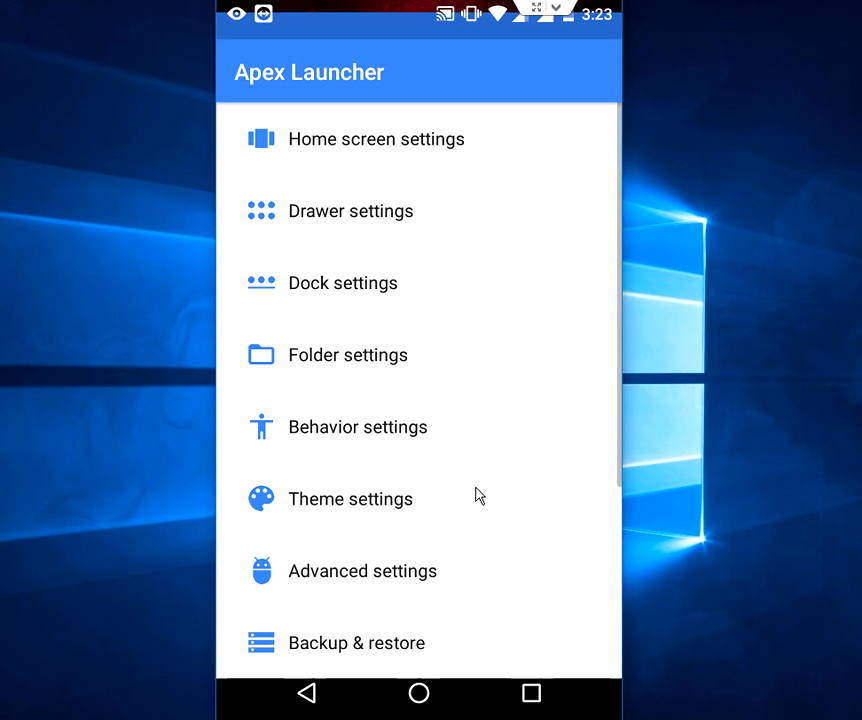
pyautogui.scroll(3)
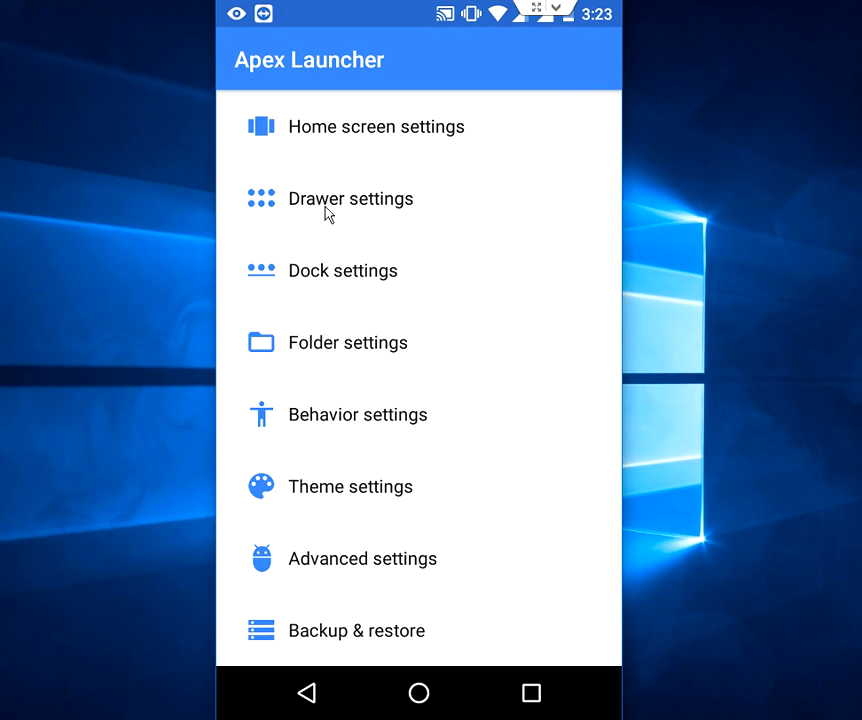
pyautogui.moveTo(360, 212)
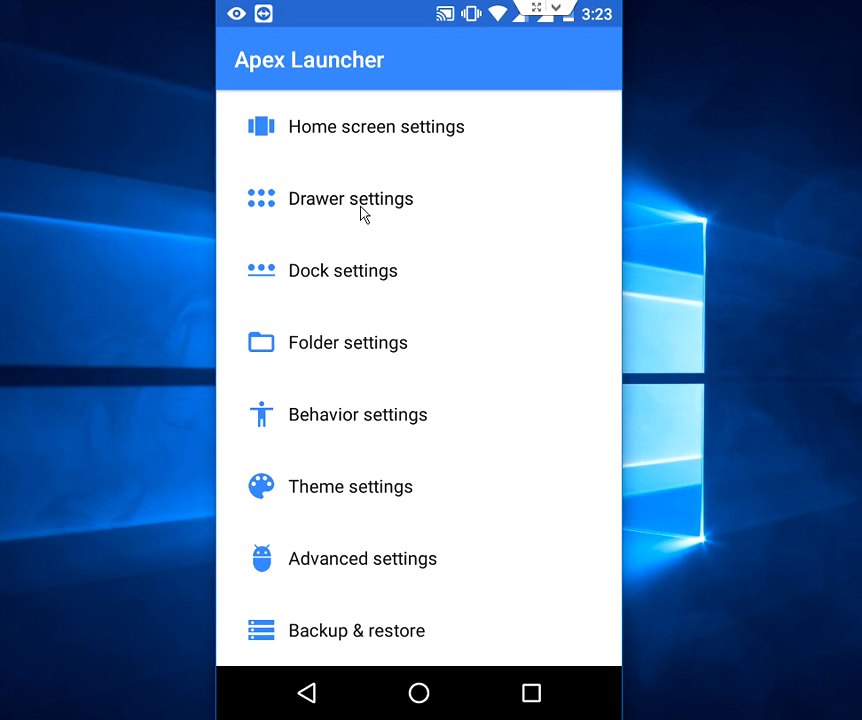
pyautogui.click(350, 200)
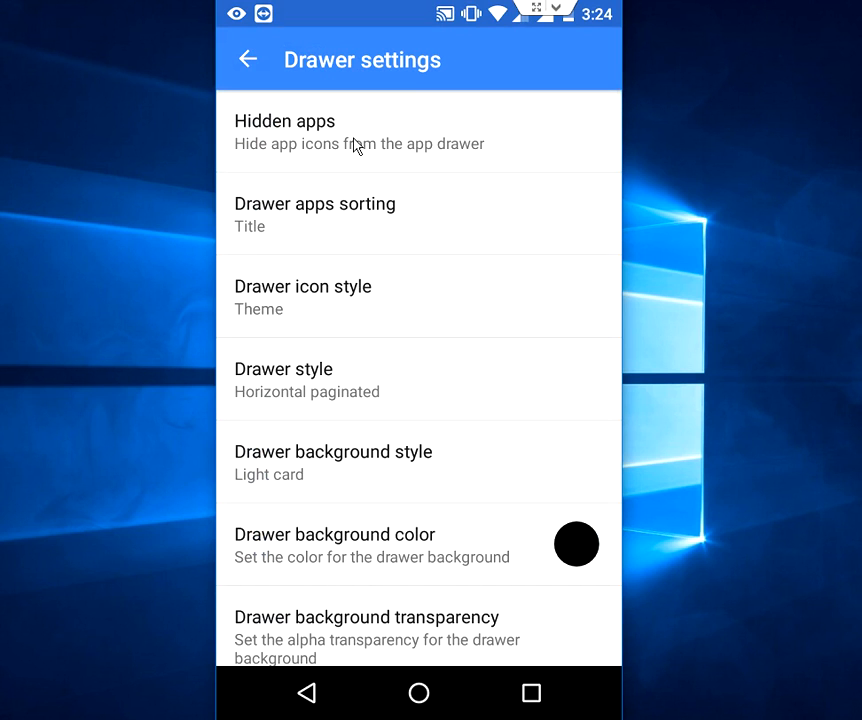
pyautogui.moveTo(460, 146)
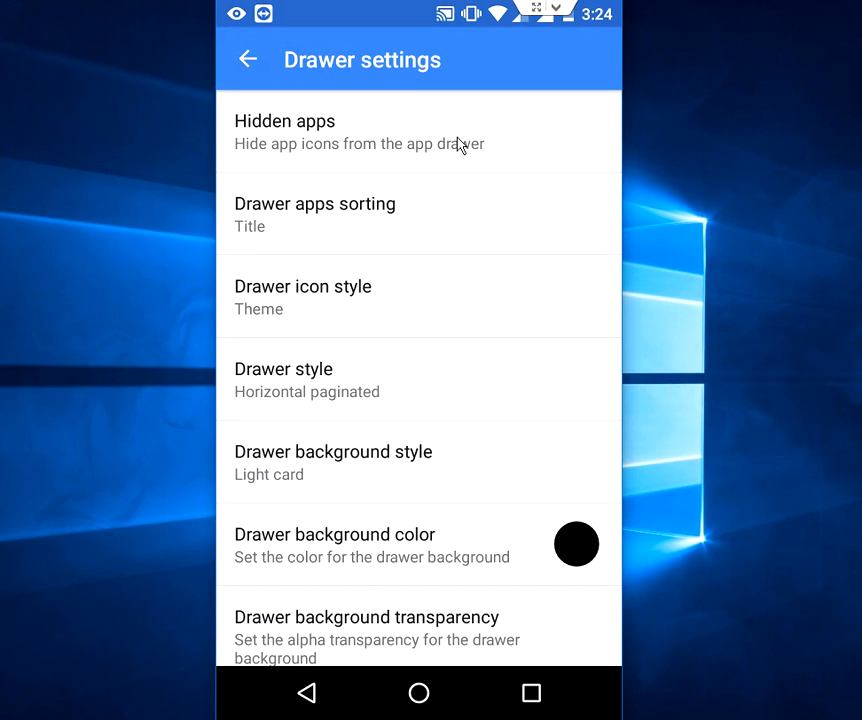
# Mark Calendar, Camera, ColorNote, Contacts, Downloads, Drive and Email as hidden apps and save.
pyautogui.click(284, 132)
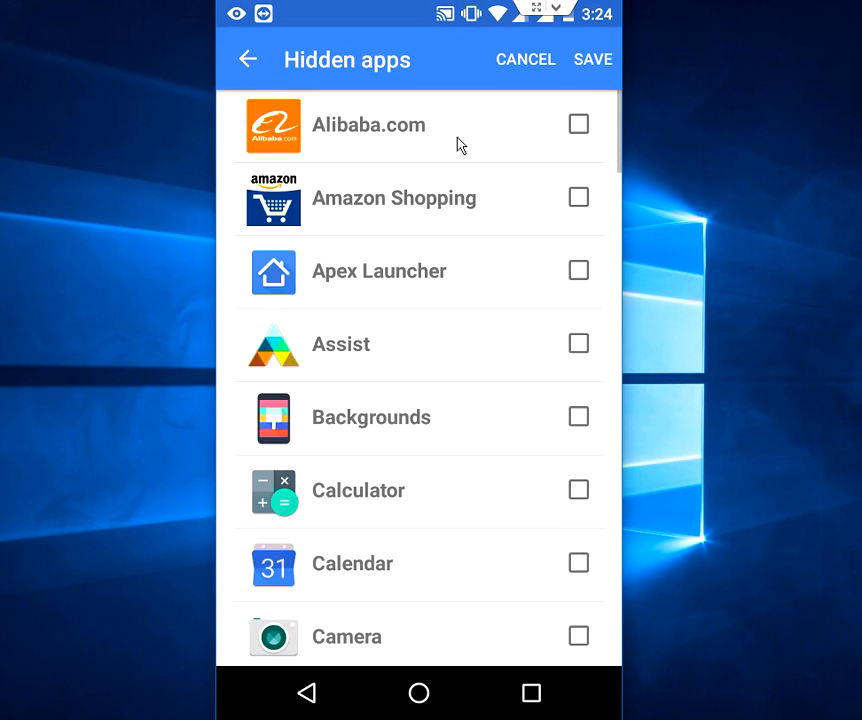
pyautogui.moveTo(744, 184)
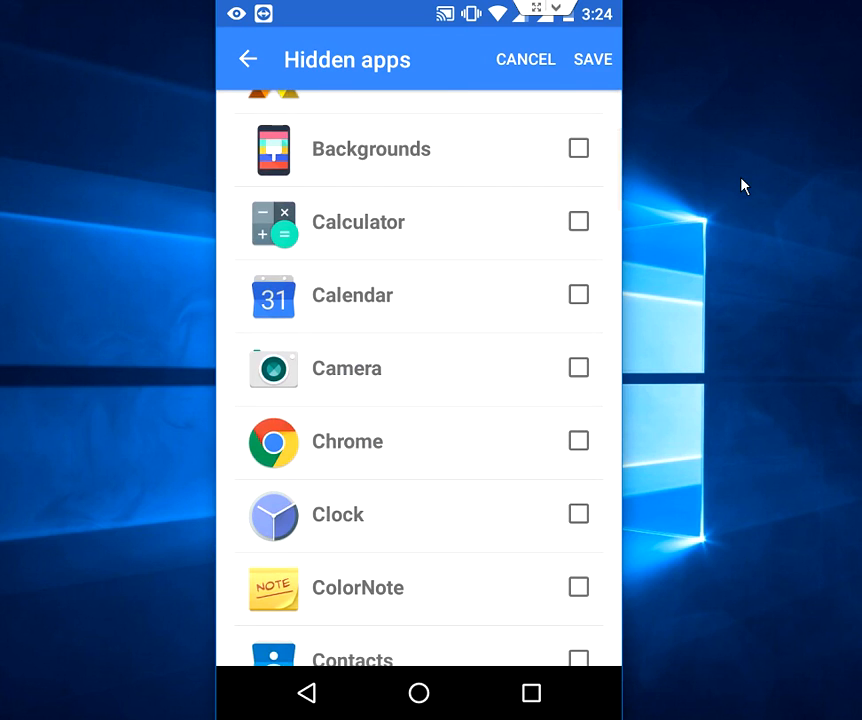
pyautogui.scroll(-3)
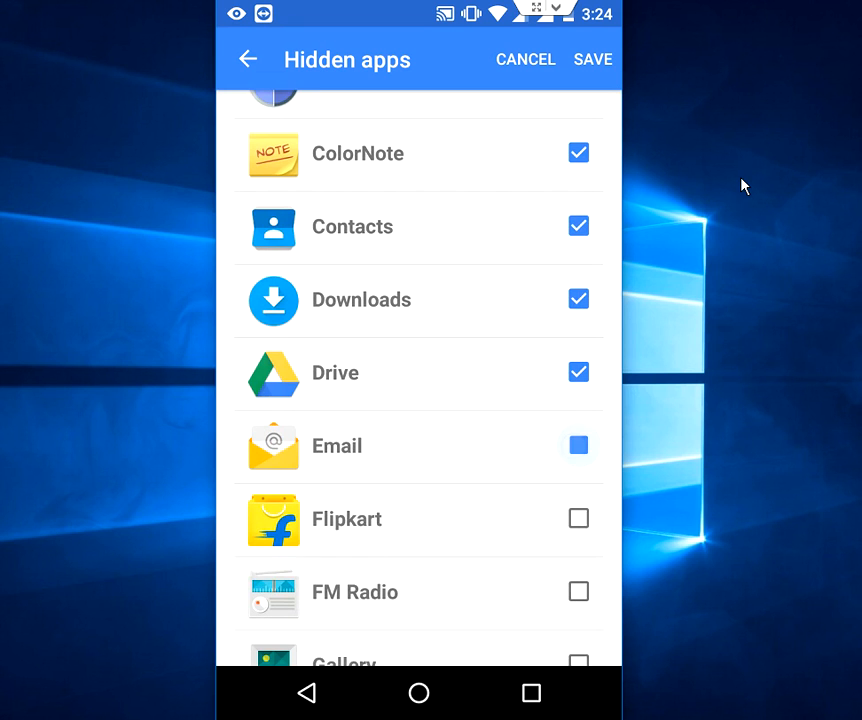
pyautogui.scroll(3)
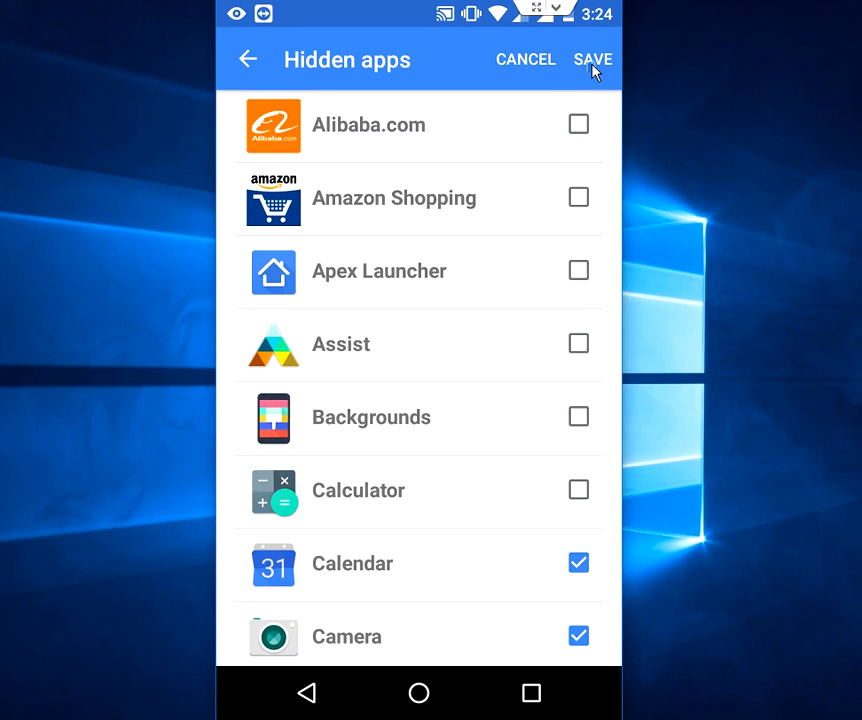
pyautogui.click(592, 60)
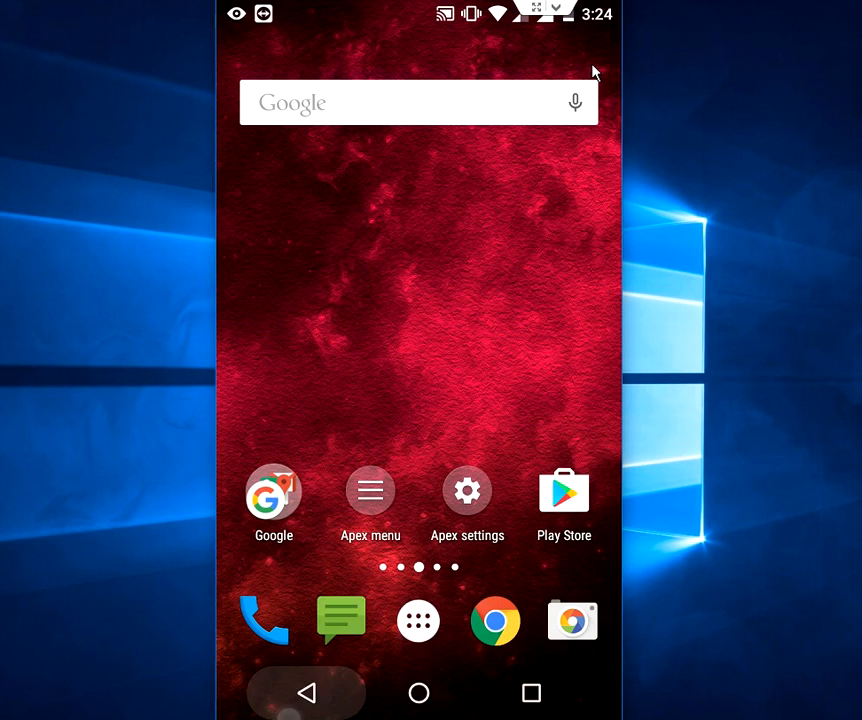
# Return to the Hidden apps list via Drawer settings and untick Calendar and Camera.
pyautogui.click(418, 620)
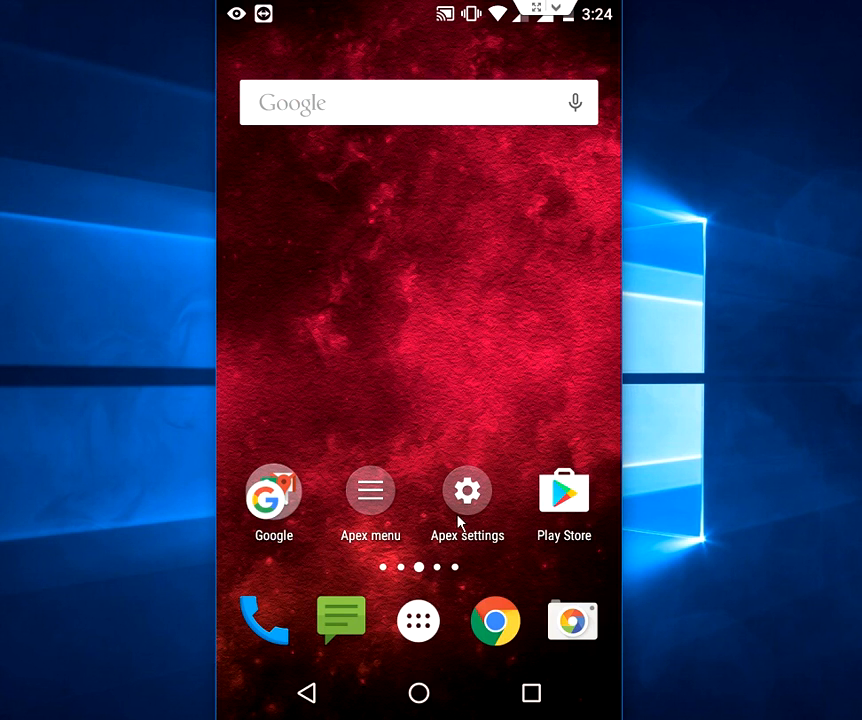
pyautogui.click(468, 490)
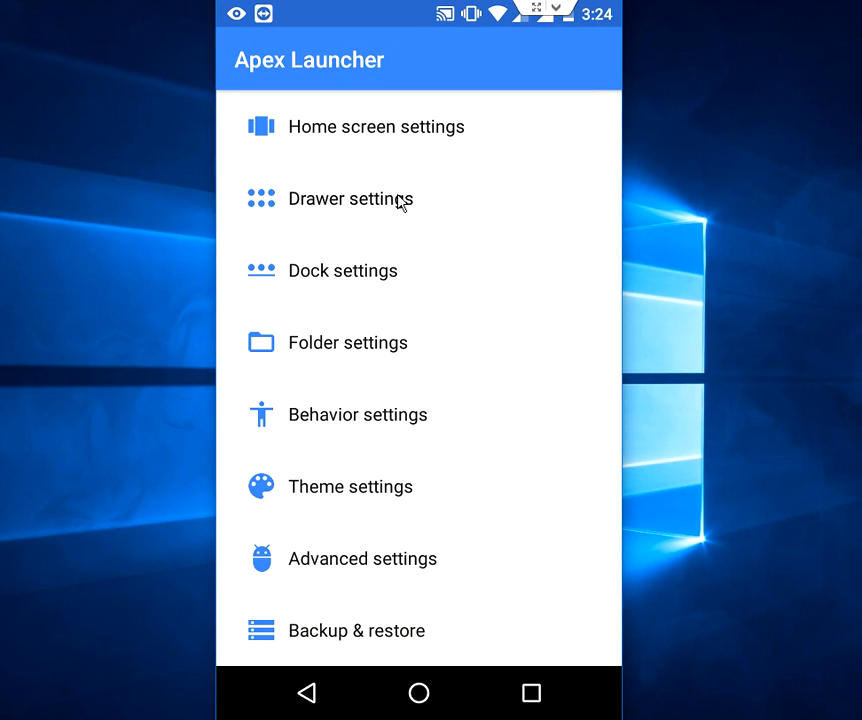
pyautogui.click(352, 200)
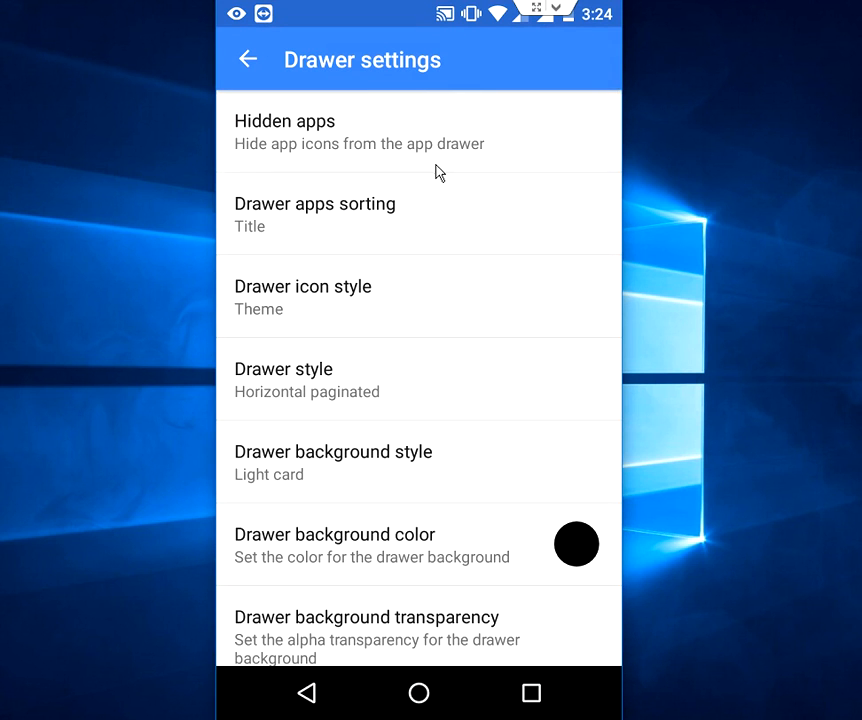
pyautogui.click(284, 132)
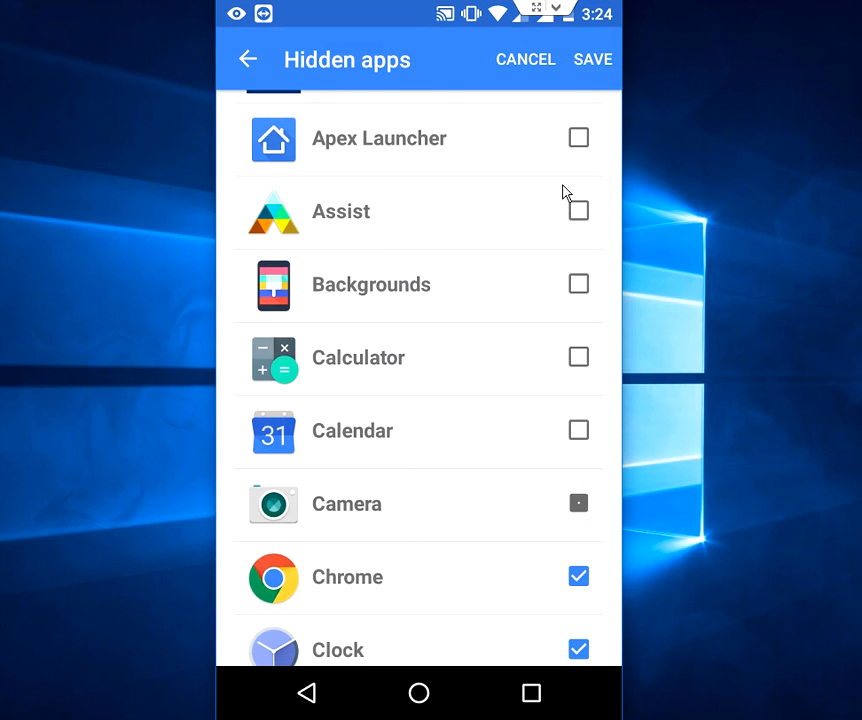
pyautogui.scroll(-3)
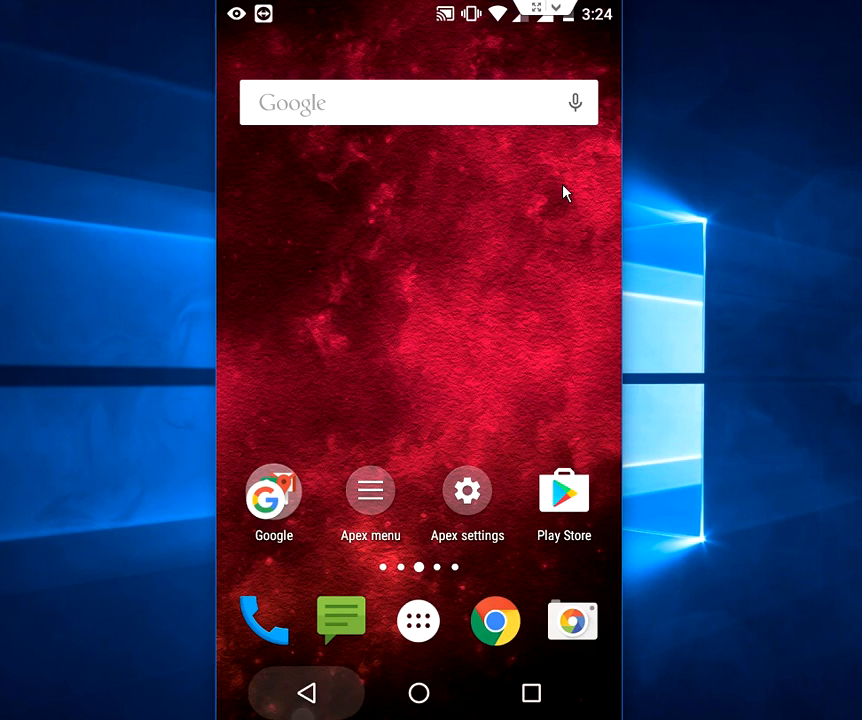
# Swipe through the drawer pages past the widgets to confirm Calendar and Camera are listed again.
pyautogui.click(468, 490)
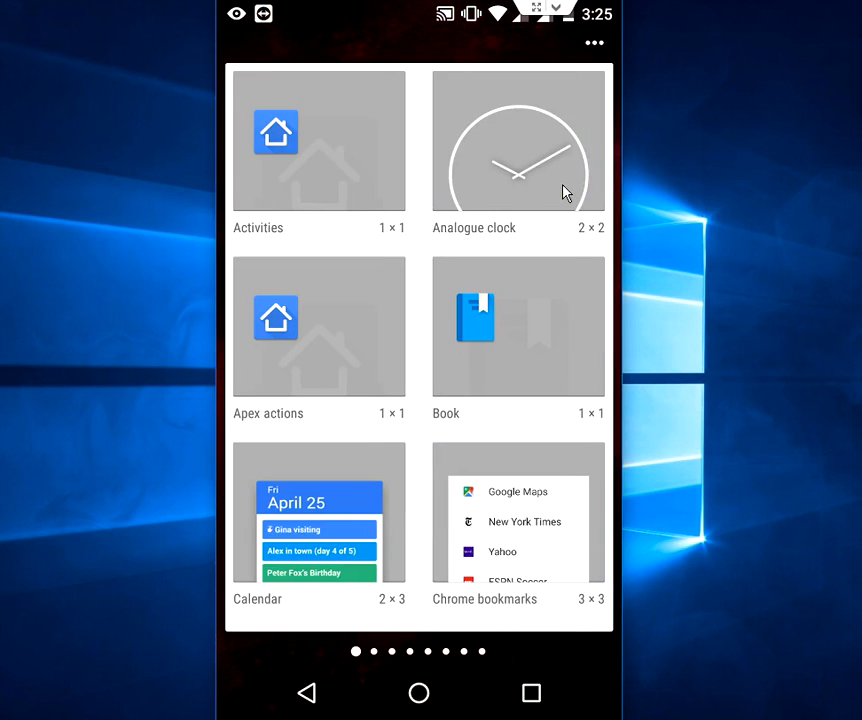
pyautogui.hscroll(-3)
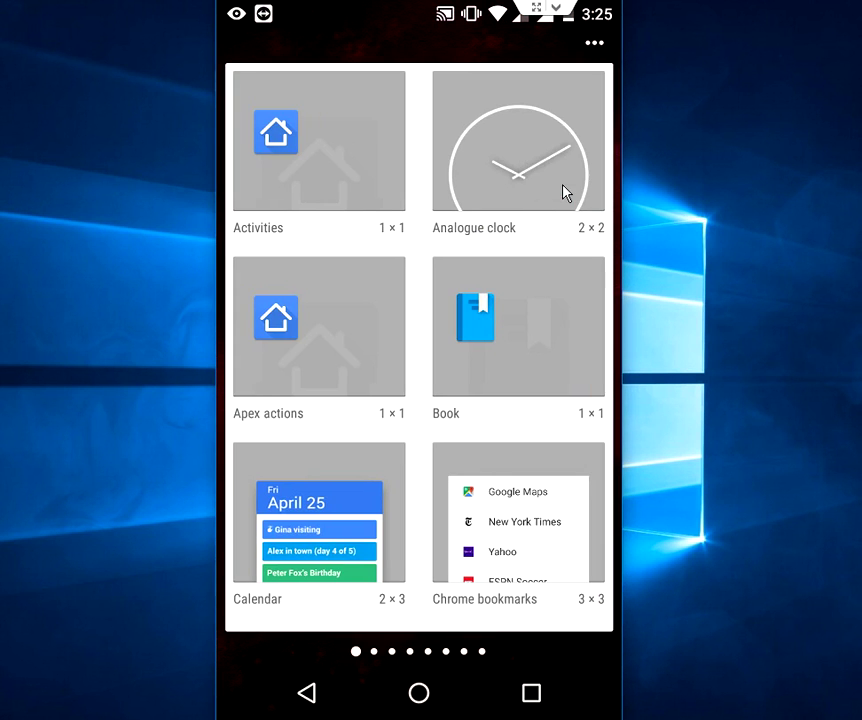
pyautogui.hscroll(-3)
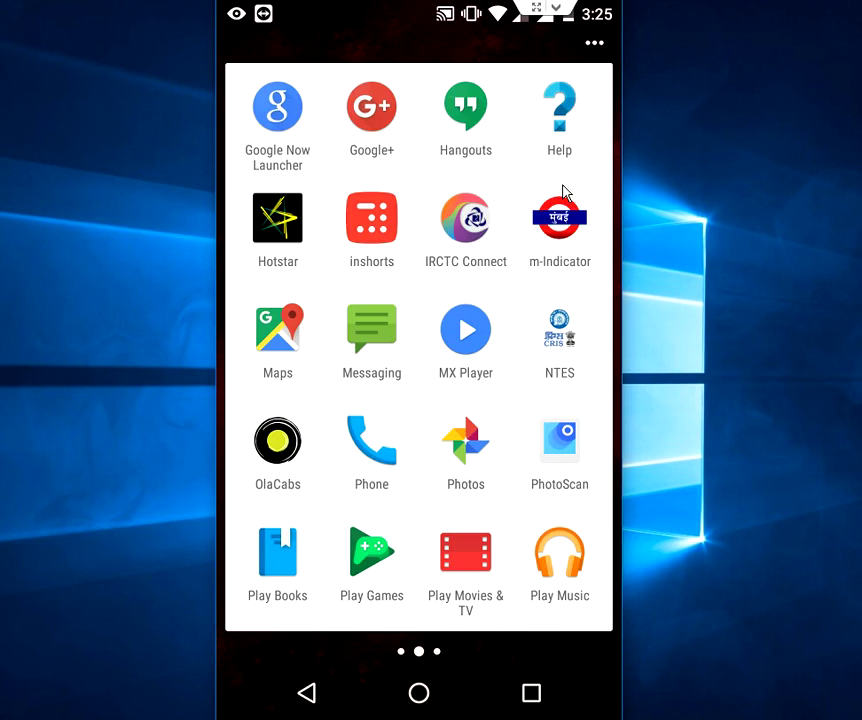
pyautogui.hscroll(3)
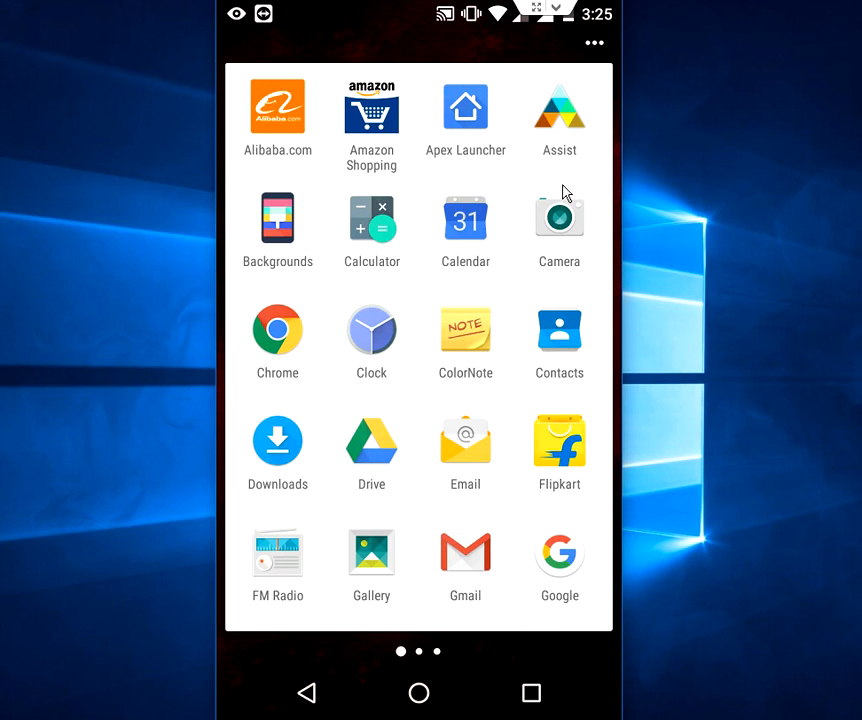